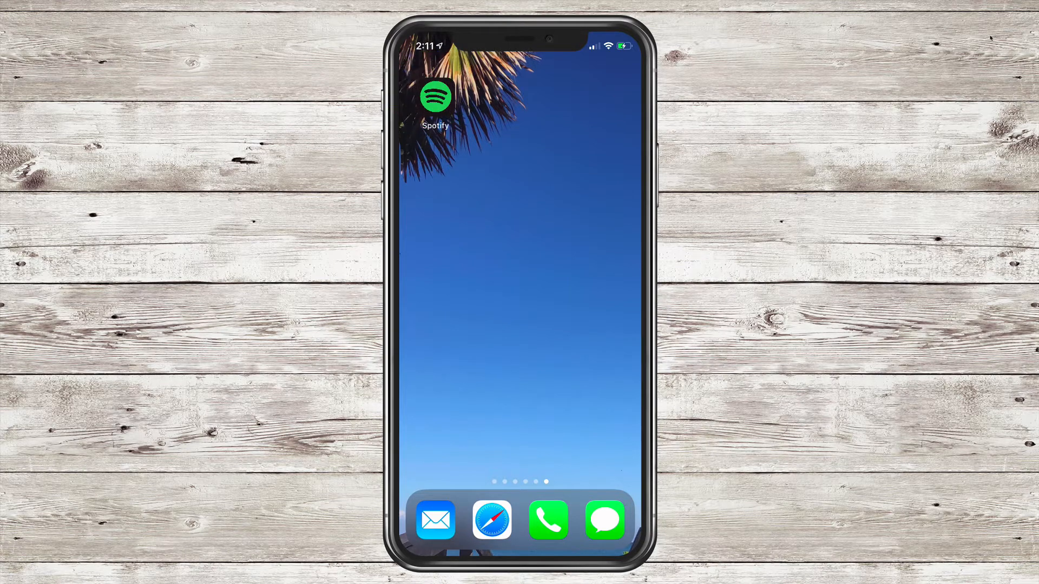
# Step: Launch Spotify, glance at podcast categories, and return to the Search browse page
pyautogui.click(435, 96)
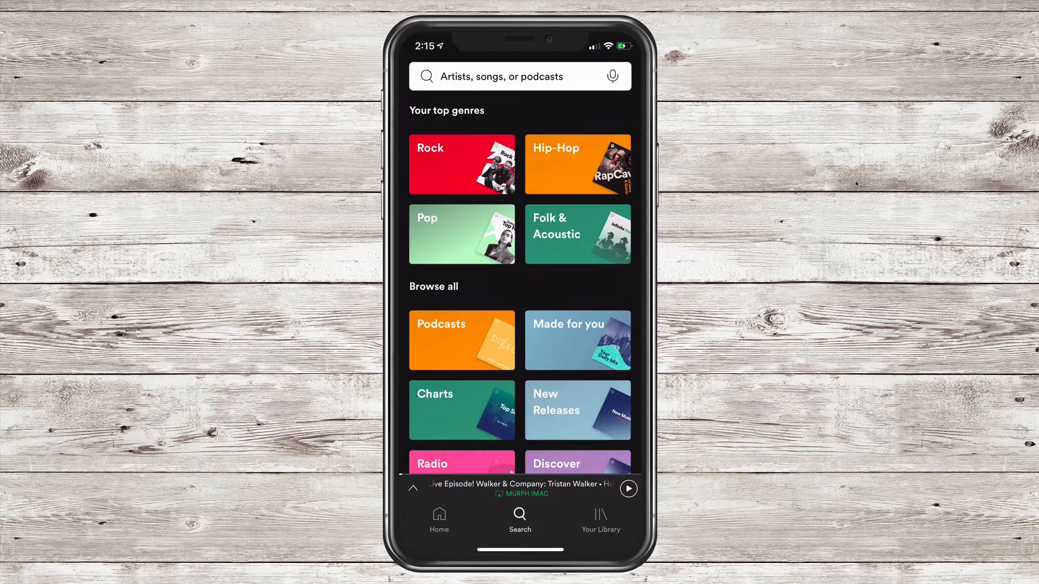
pyautogui.click(462, 340)
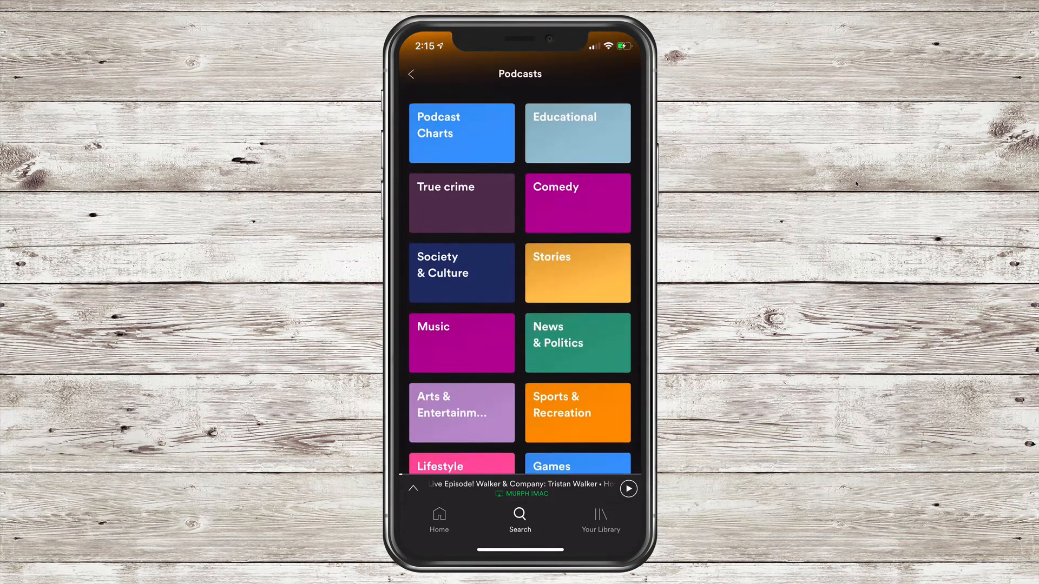
pyautogui.click(411, 74)
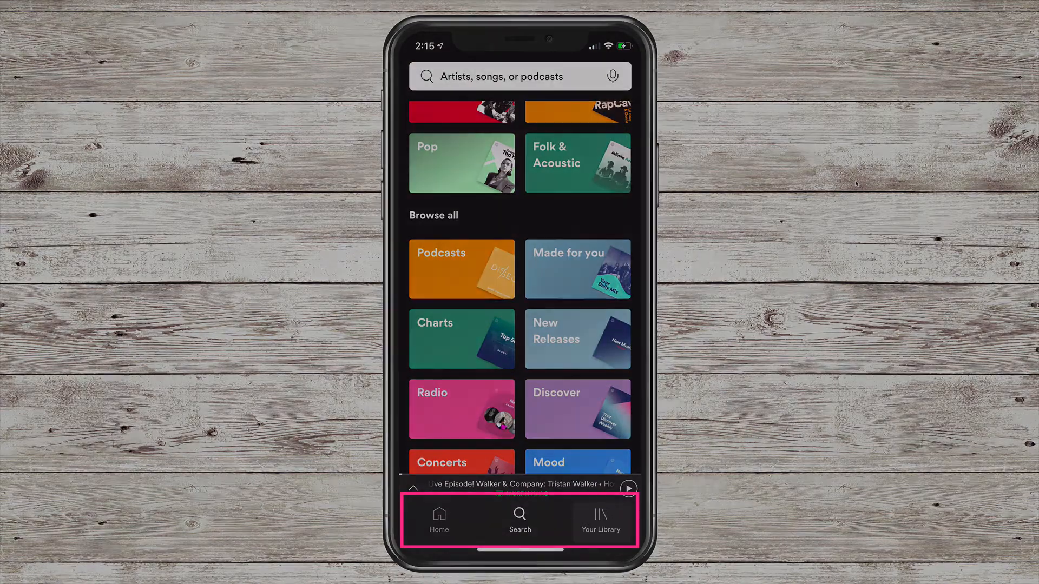
# Step: Show Your Library's Podcasts section on the Episodes list
pyautogui.click(601, 520)
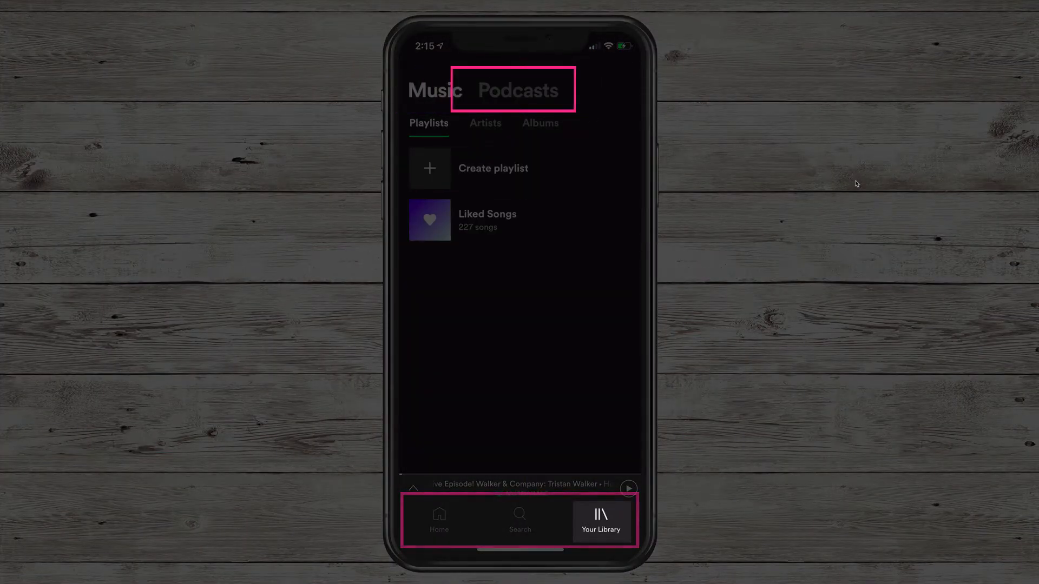
pyautogui.click(520, 91)
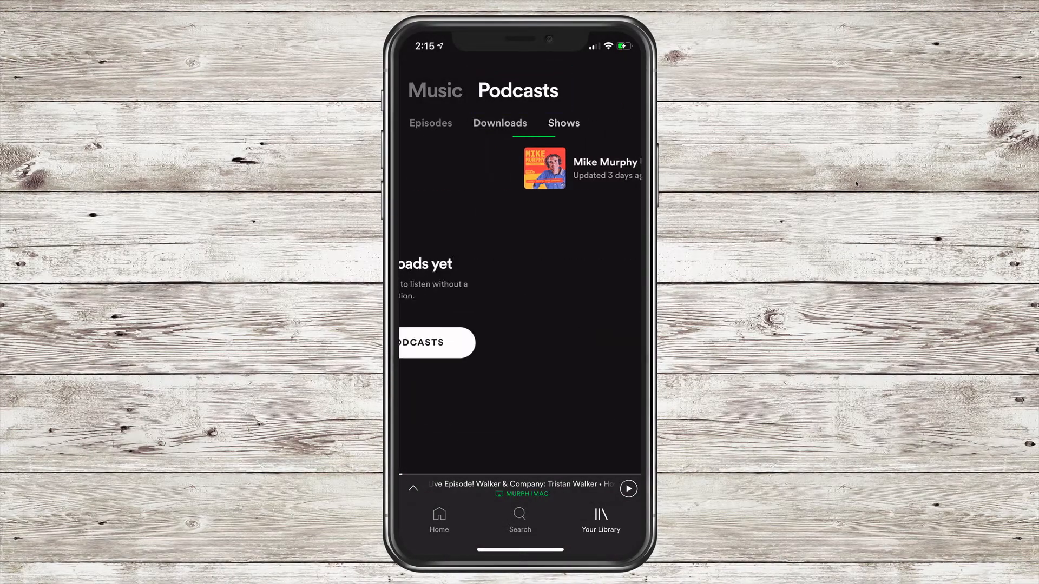
pyautogui.click(430, 123)
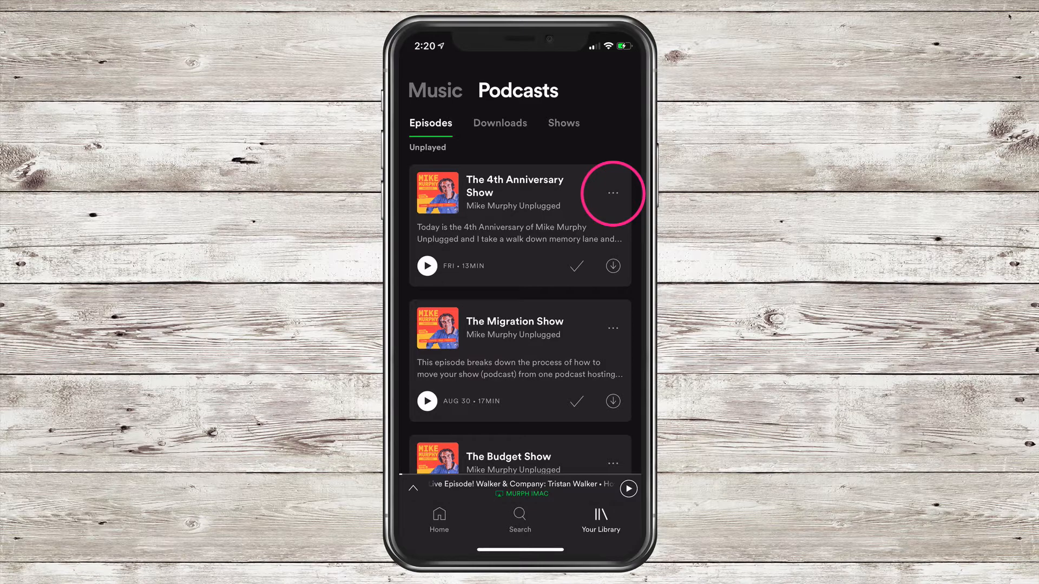
# Step: Add The 4th Anniversary Show to a newly created playlist named Favorite Episodes
pyautogui.click(612, 193)
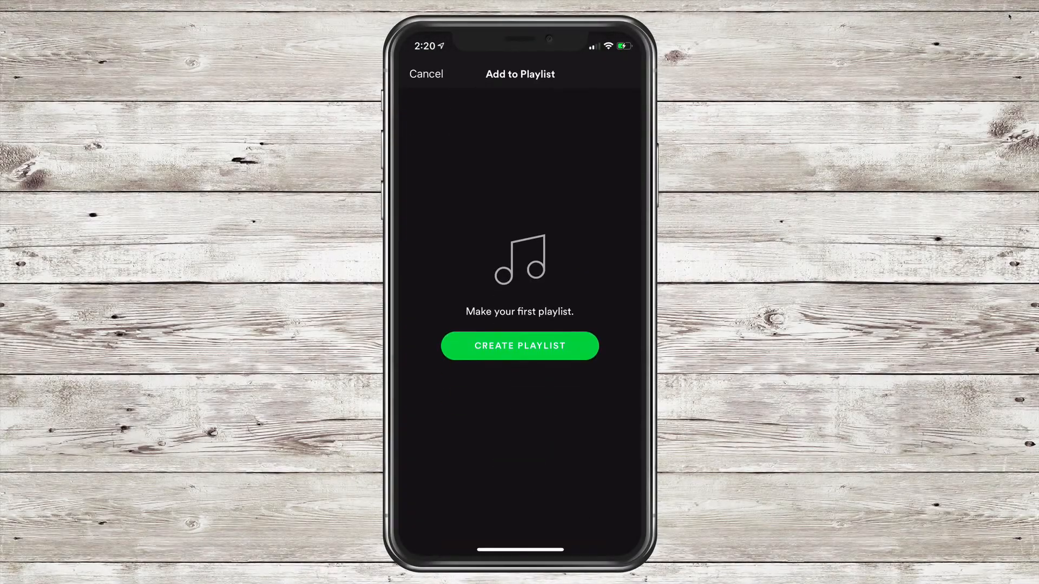
pyautogui.click(519, 347)
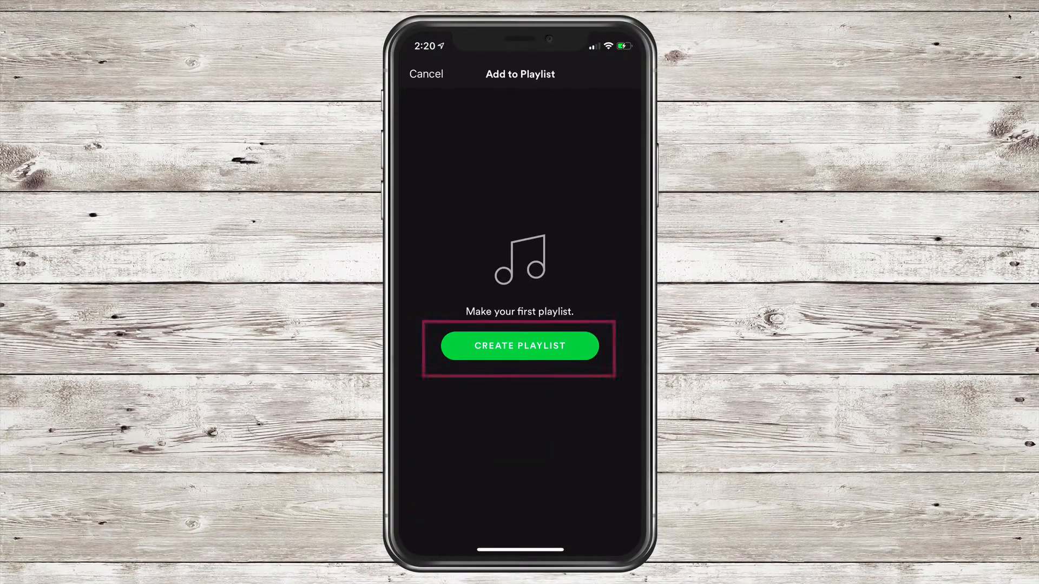
pyautogui.click(520, 345)
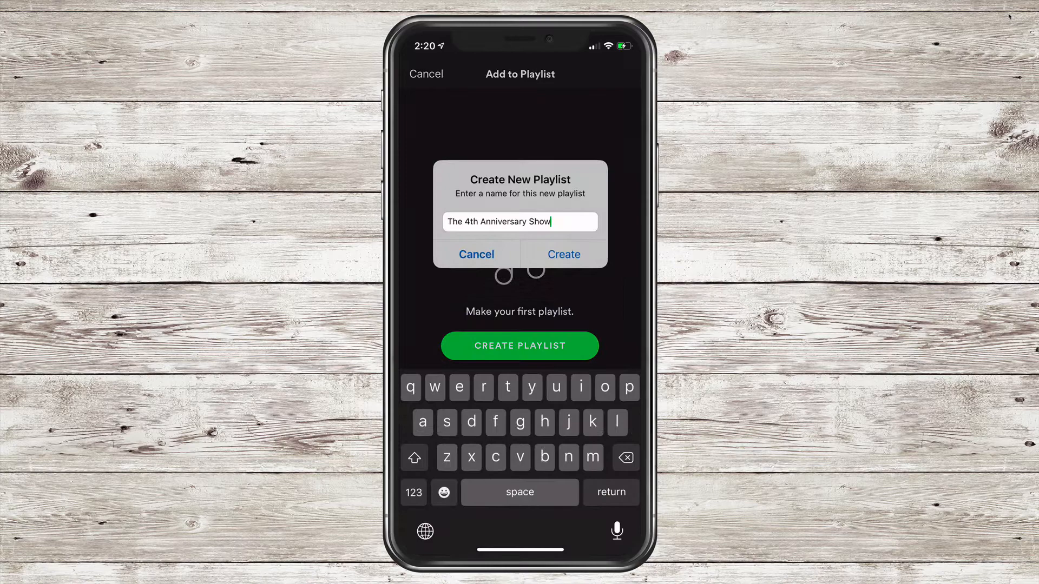
pyautogui.click(521, 220)
pyautogui.write('Favorite Episodes')
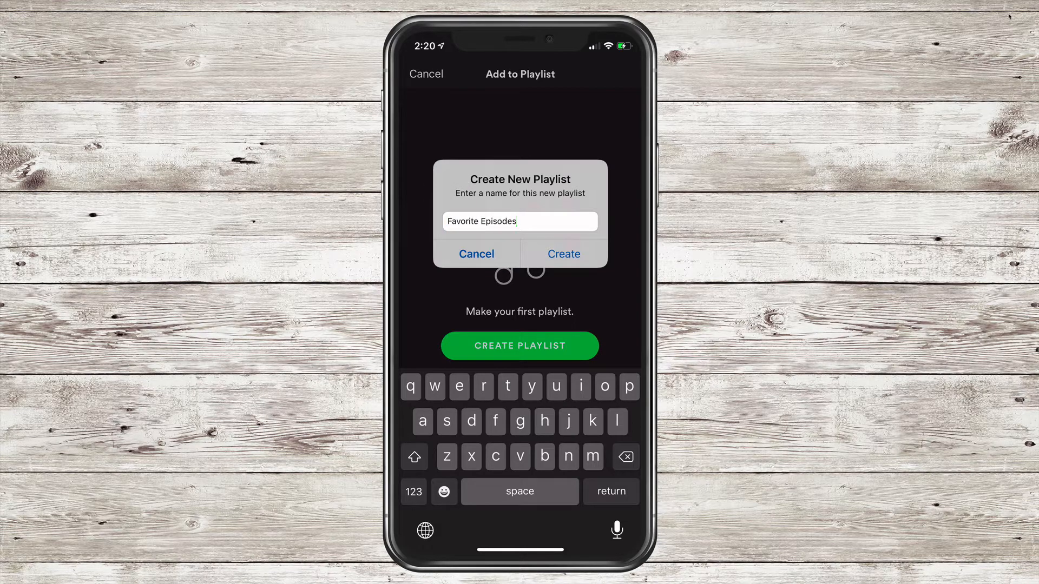
pyautogui.click(477, 254)
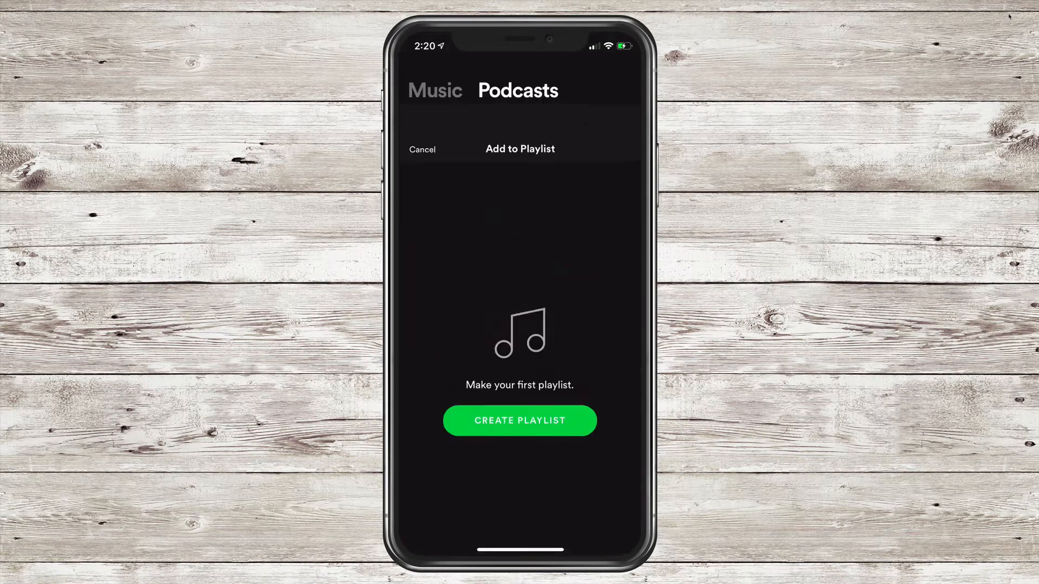
pyautogui.click(422, 149)
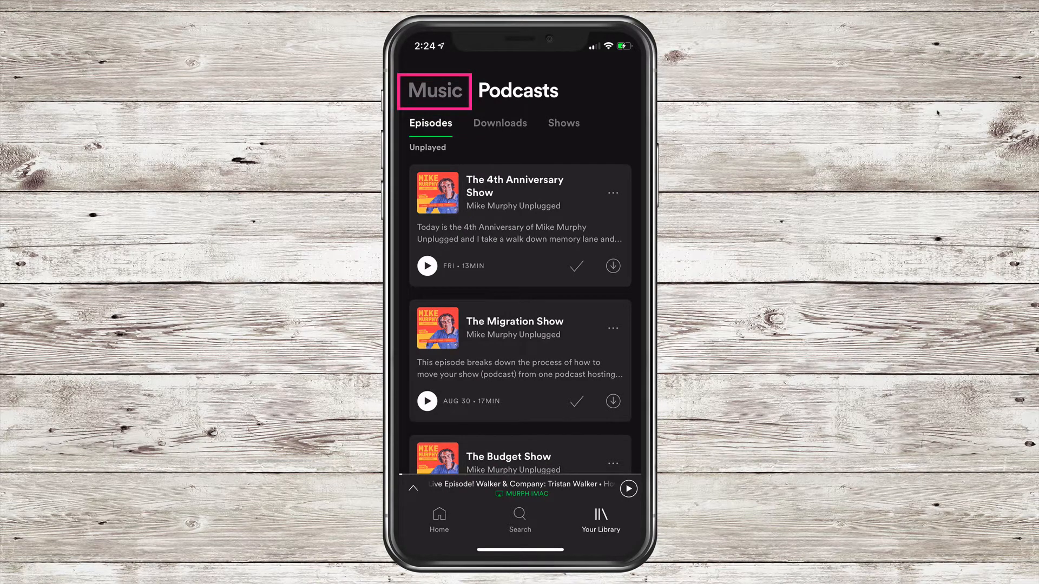
pyautogui.click(435, 91)
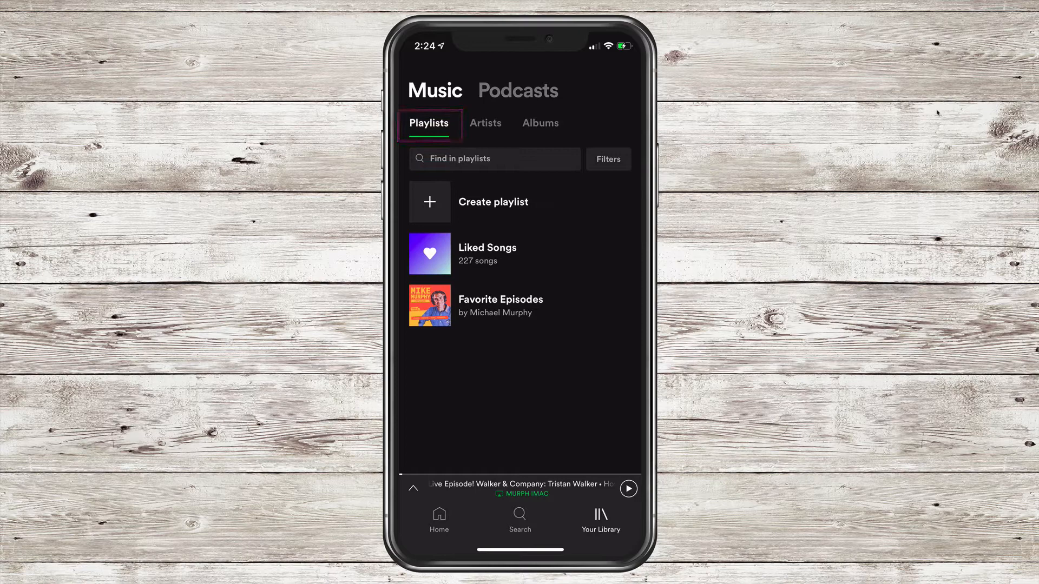
pyautogui.click(516, 305)
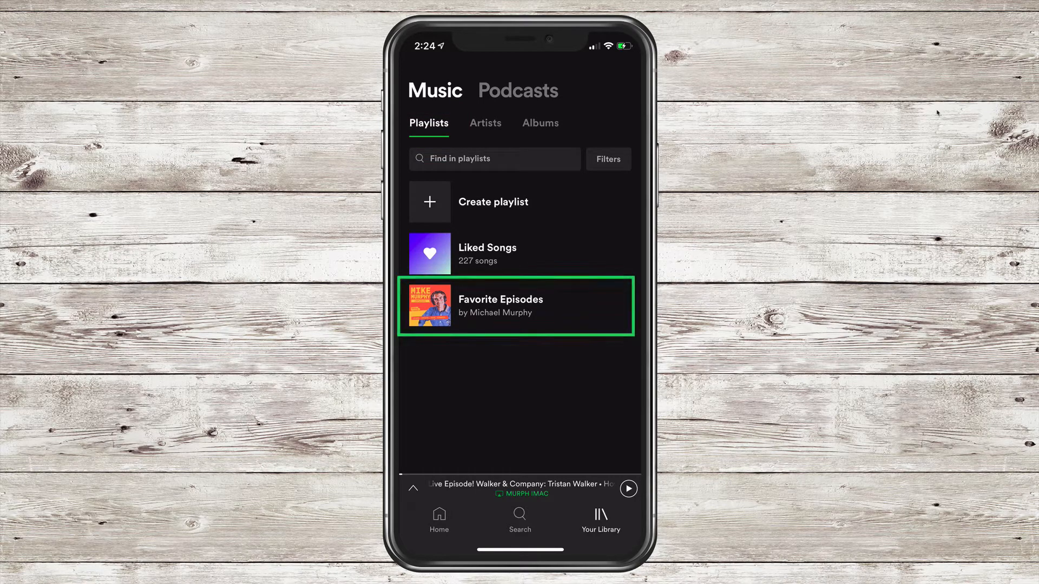
pyautogui.click(516, 305)
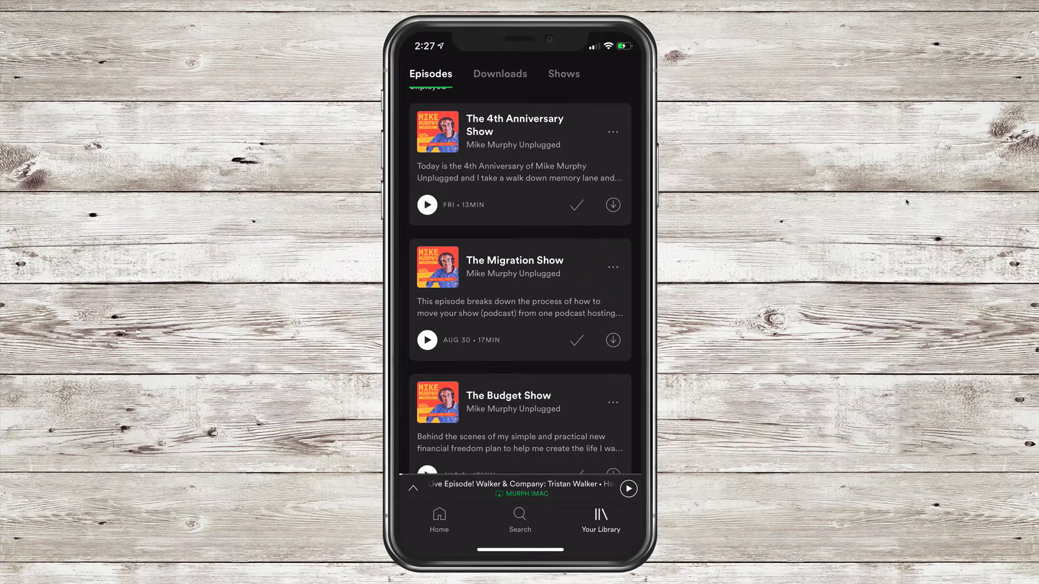
# Step: Add The Migration Show to Favorite Episodes, then show the library's music playlists
pyautogui.click(611, 268)
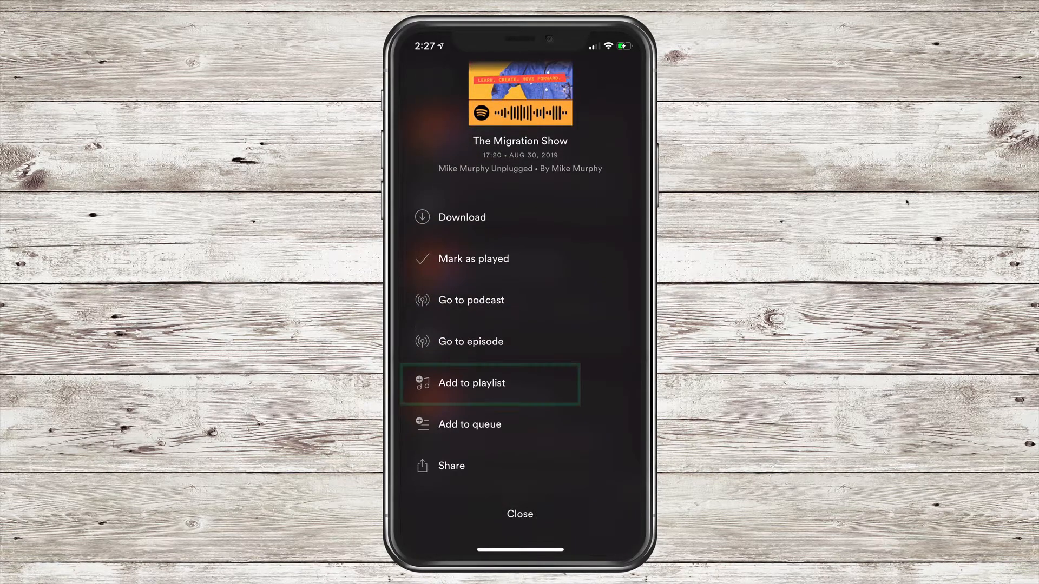
pyautogui.click(520, 514)
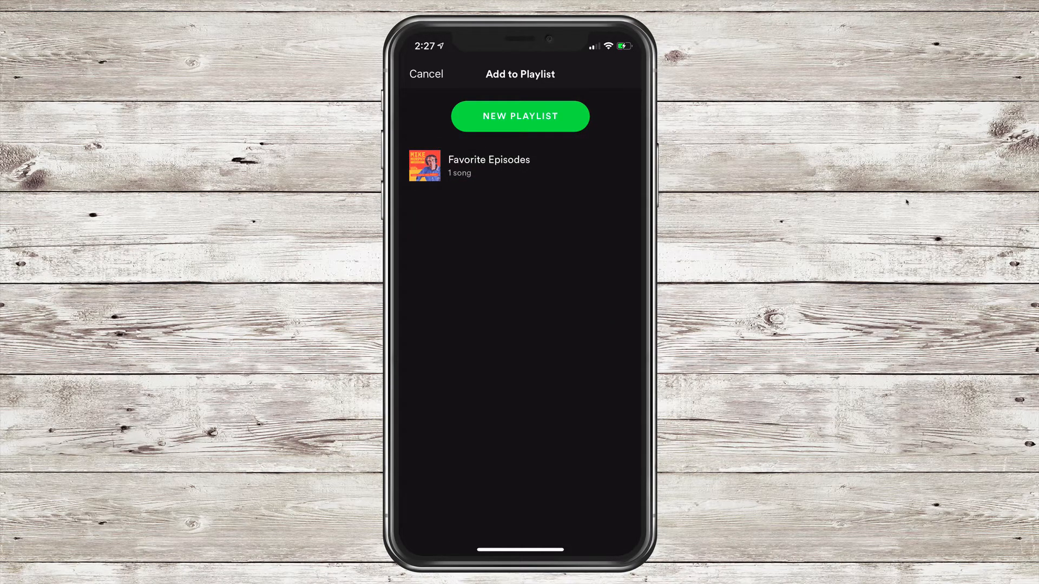
pyautogui.click(425, 73)
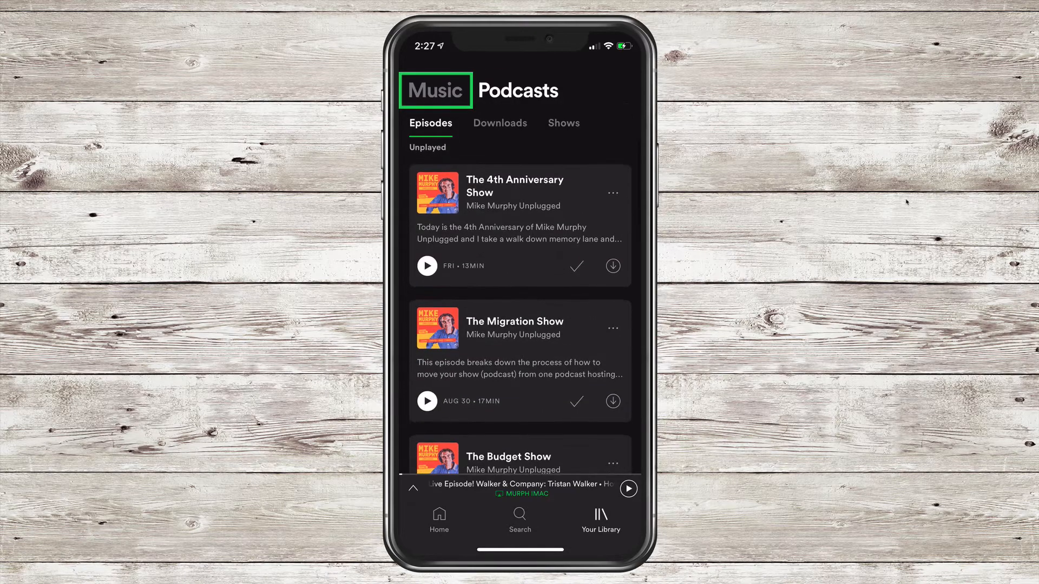
pyautogui.click(434, 91)
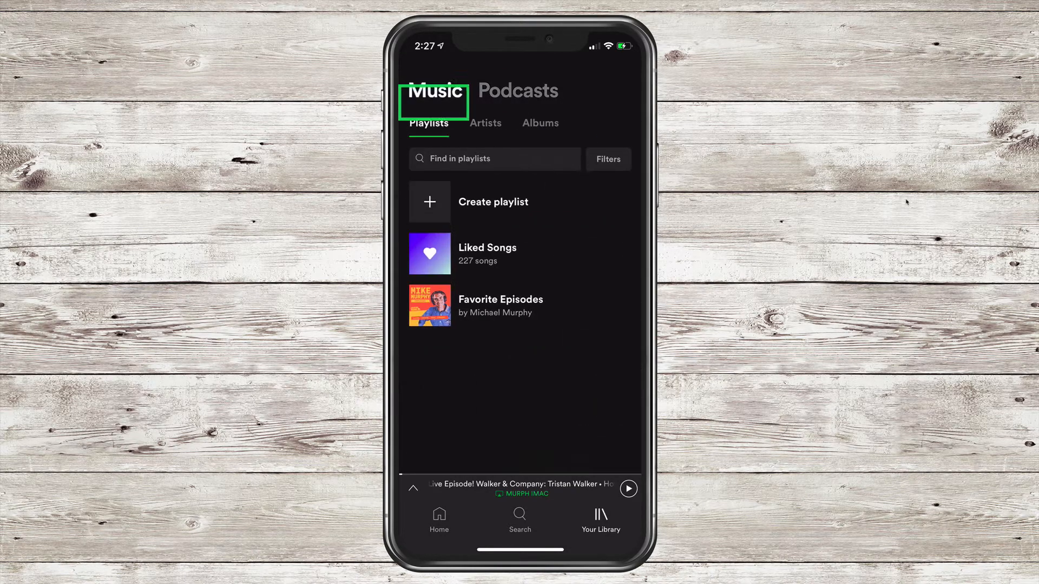
pyautogui.click(500, 306)
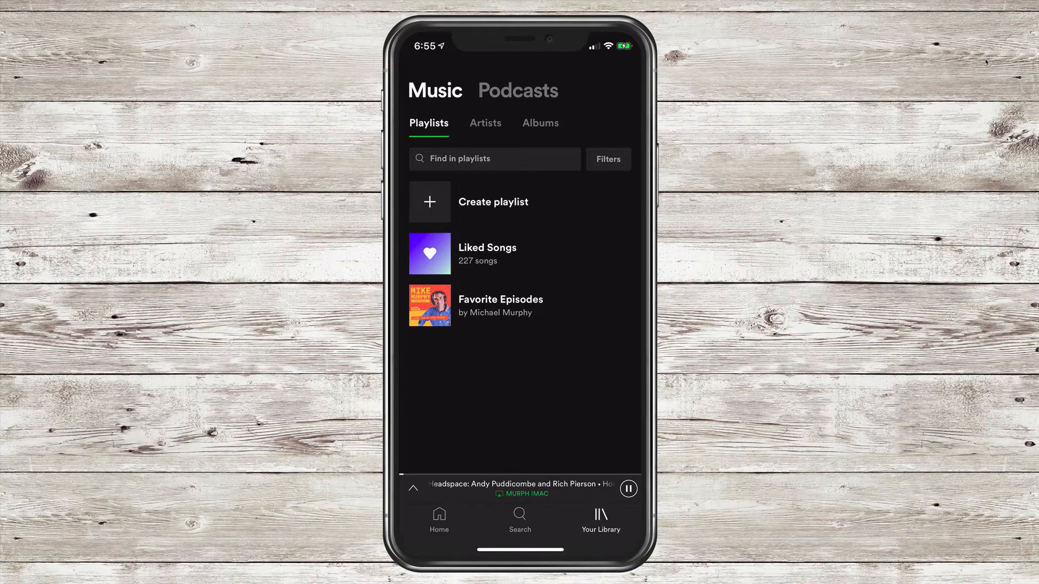
# Step: View Favorite Episodes with its three episodes, then switch to the Mac desktop
pyautogui.click(500, 305)
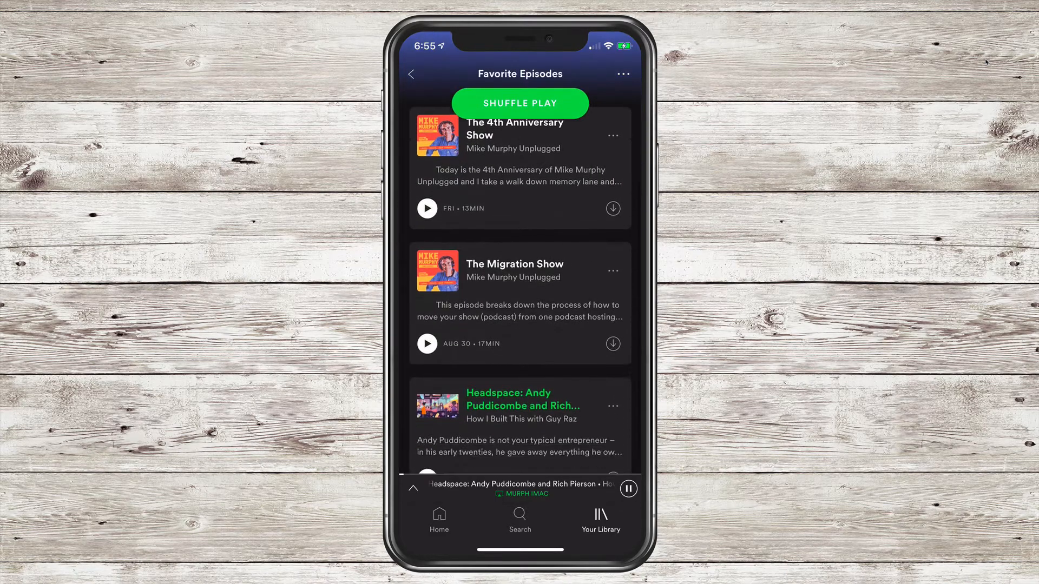
pyautogui.click(613, 406)
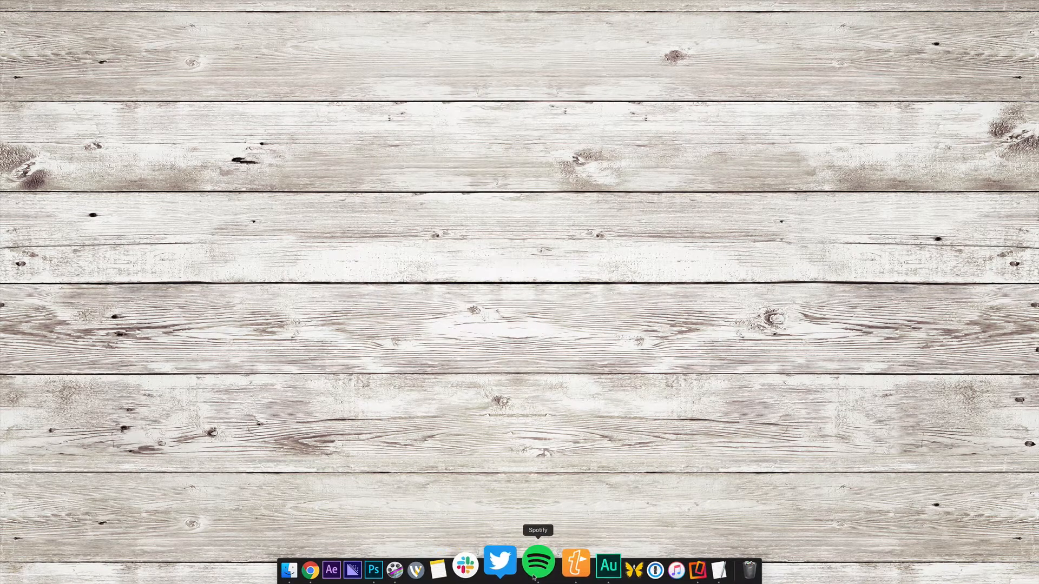
# Step: Check Favorite Episodes in the desktop app, then view Mike Murphy Unplugged and The Budget Show's actions
pyautogui.click(538, 566)
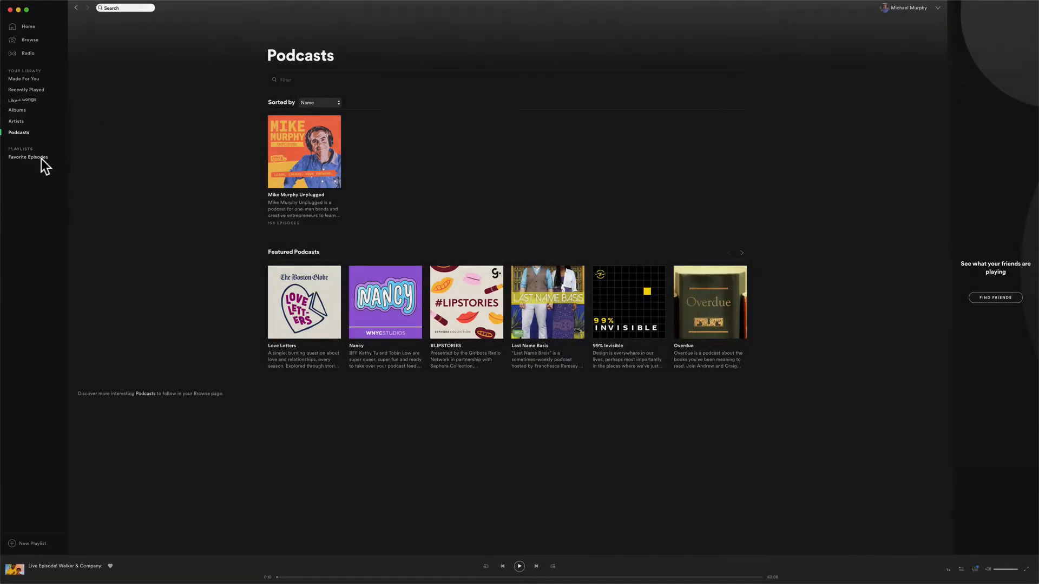
pyautogui.click(27, 157)
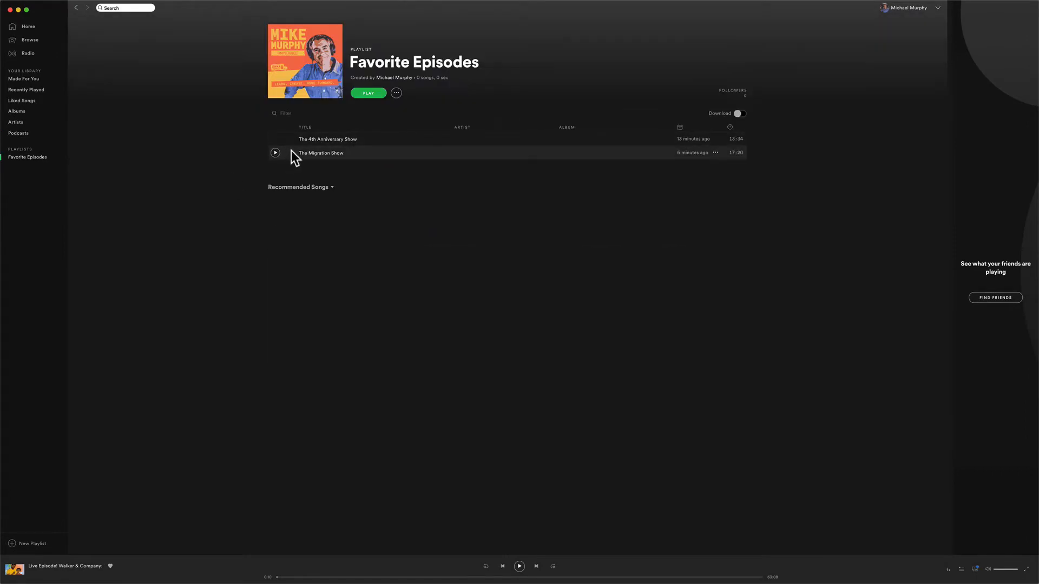
pyautogui.click(320, 153)
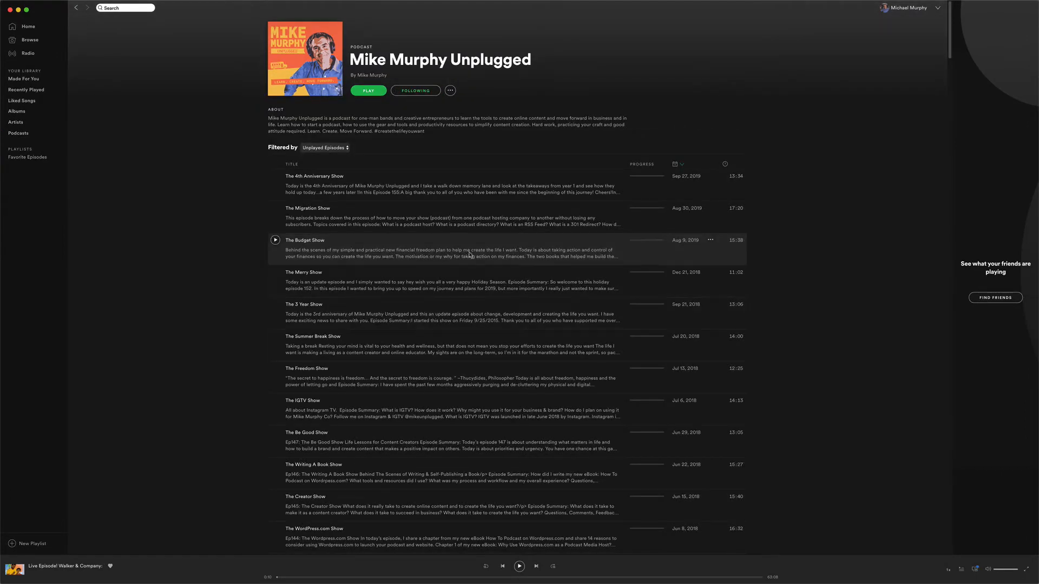
pyautogui.click(710, 240)
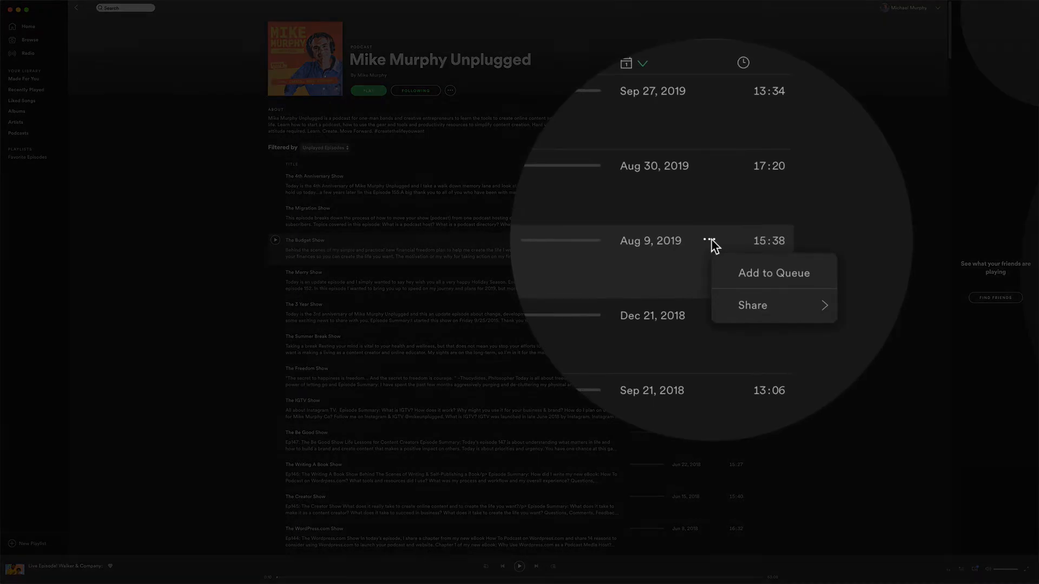
pyautogui.click(752, 305)
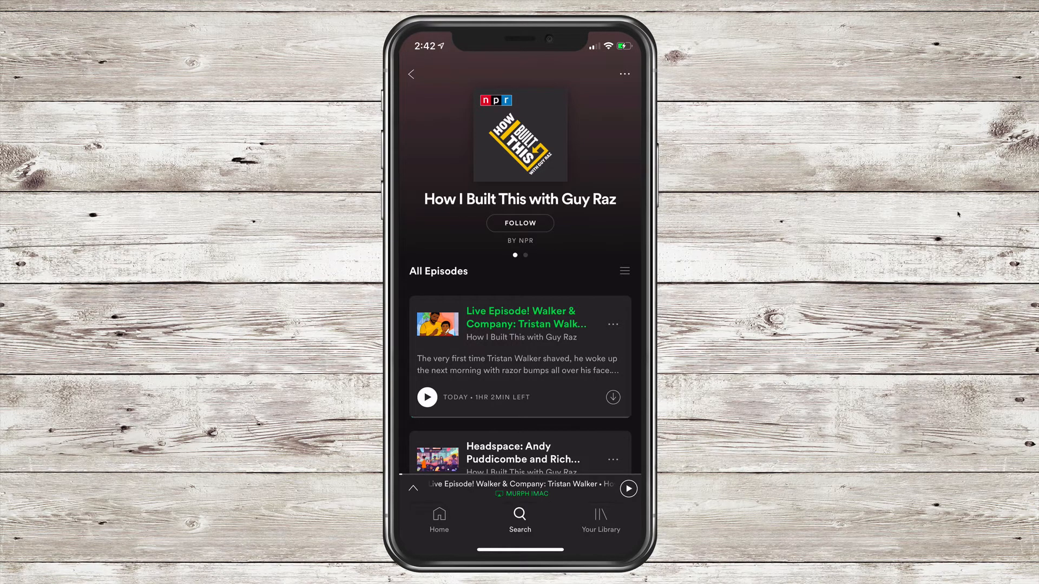
# Step: Add the Headspace: Andy Puddicombe and Rich Pierson episode to Favorite Episodes and view the playlist
pyautogui.scroll(-3)
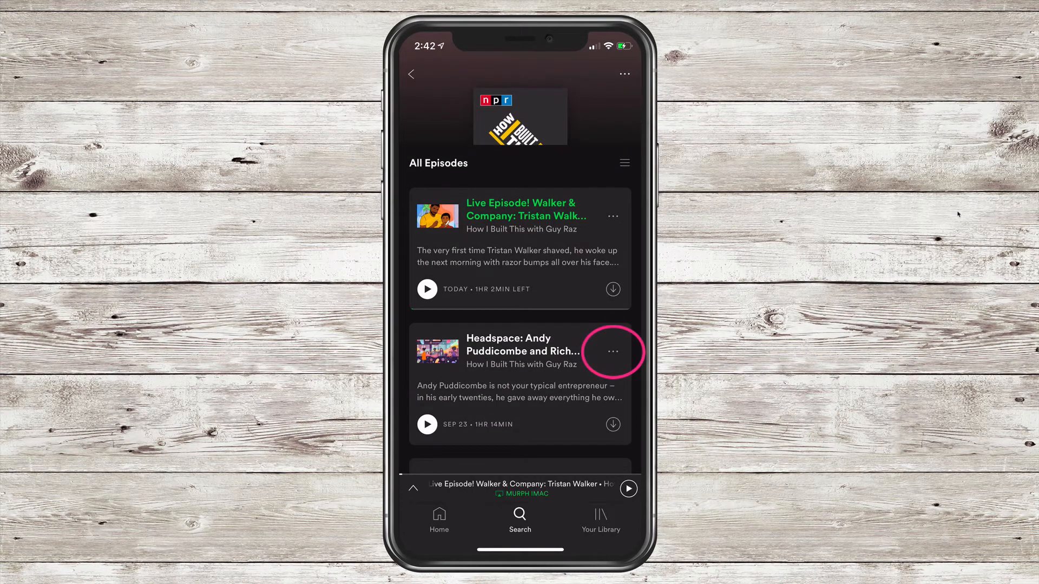
pyautogui.click(611, 352)
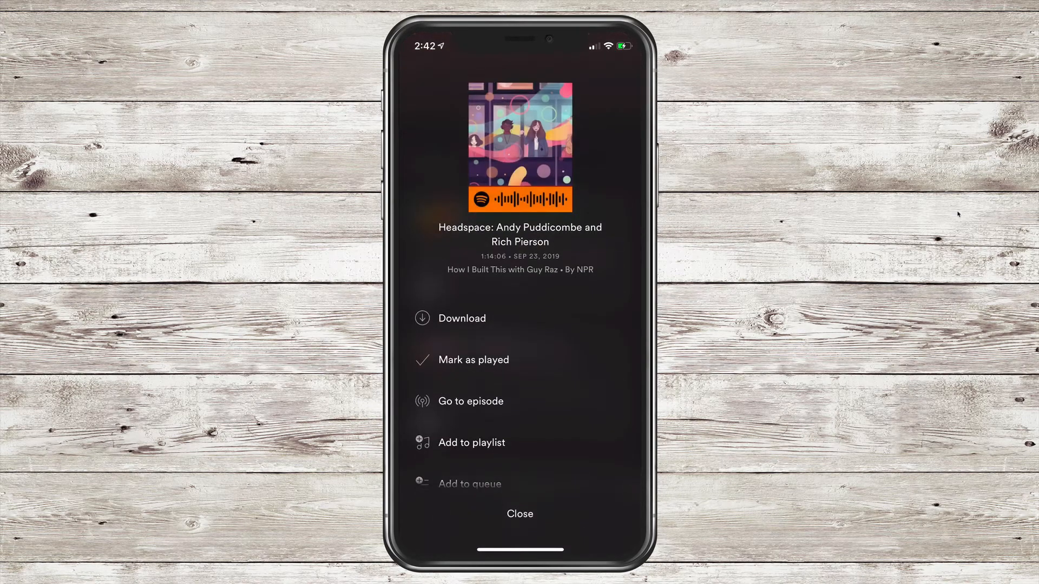
pyautogui.scroll(3)
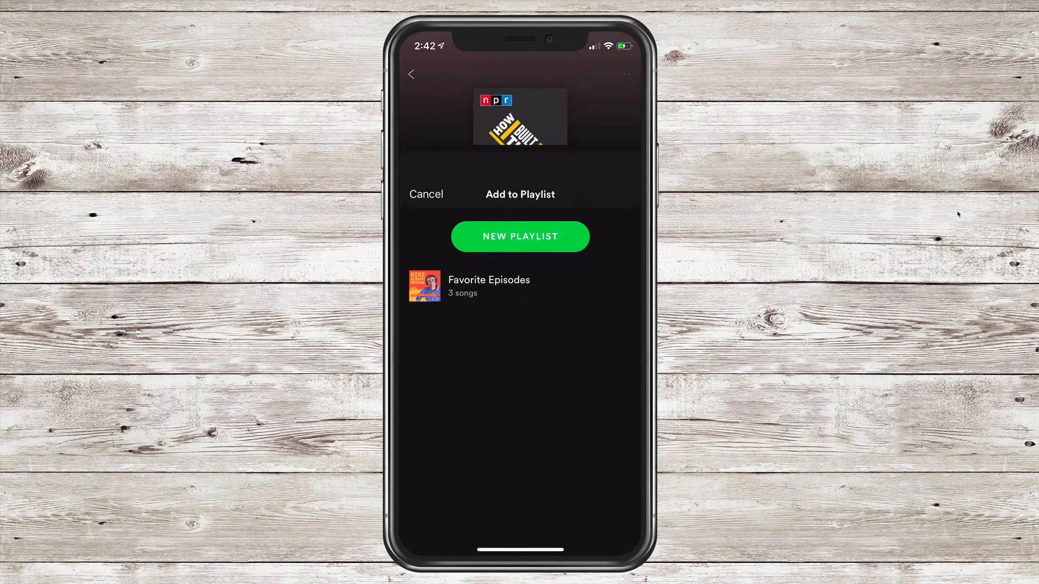
pyautogui.click(426, 194)
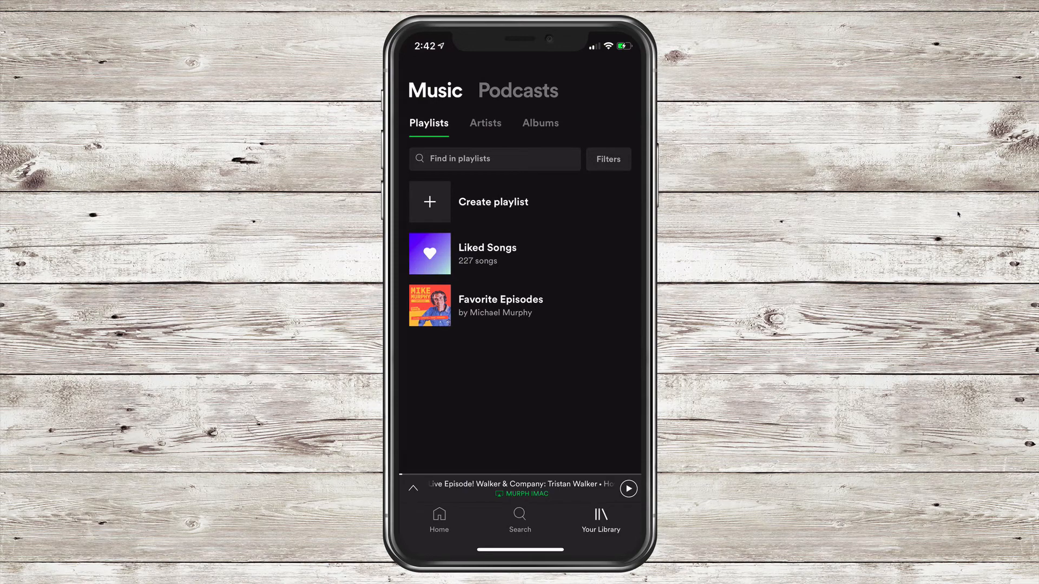
pyautogui.click(500, 305)
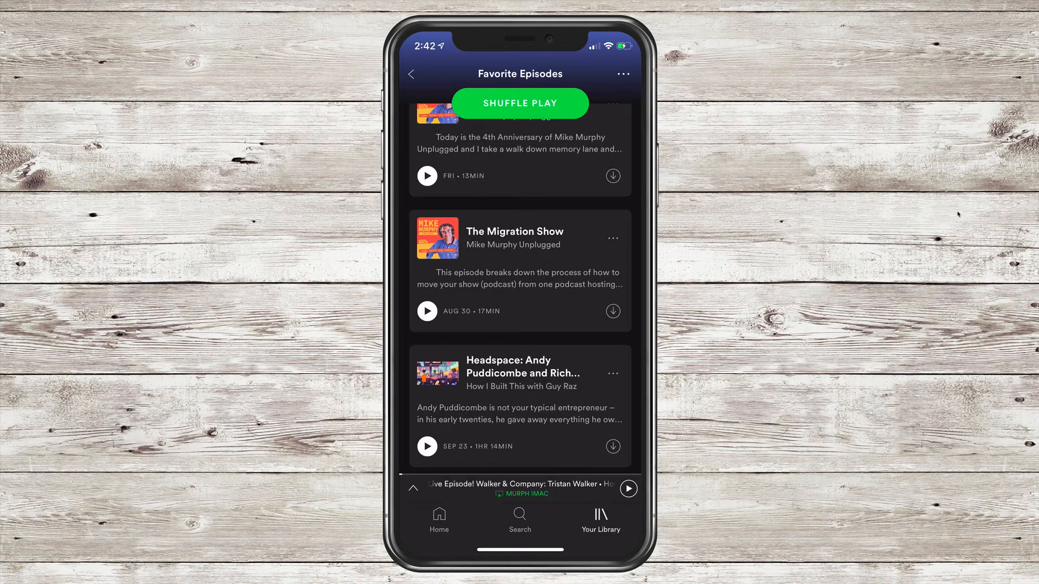